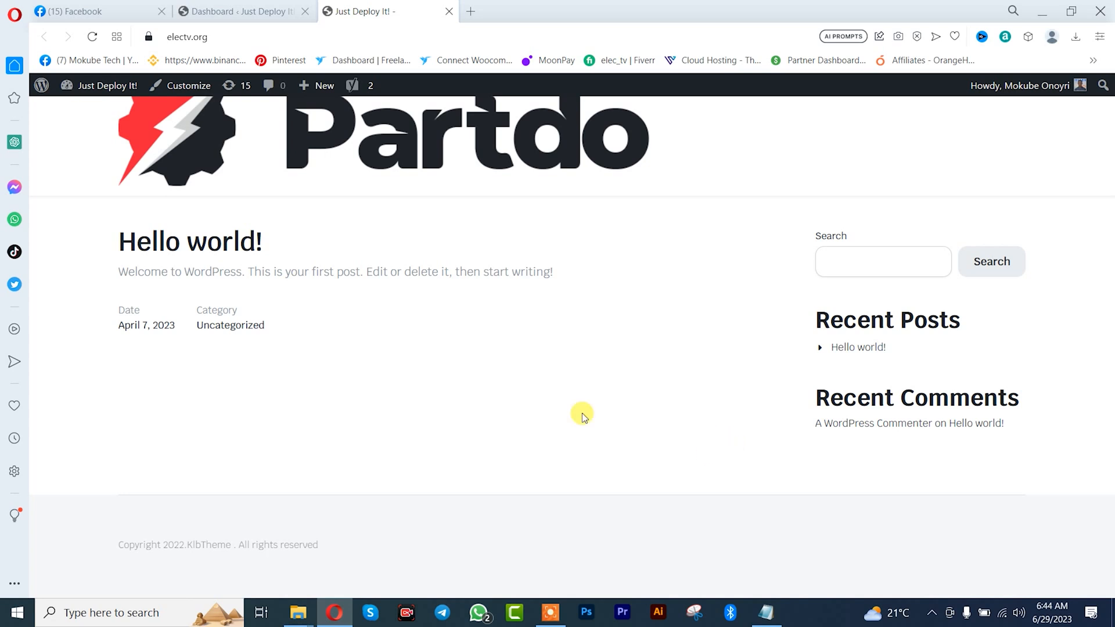
- Switch from the Partdo-themed front end to the admin Dashboard tab
{"action": "left_click", "coordinate": [238, 12]}
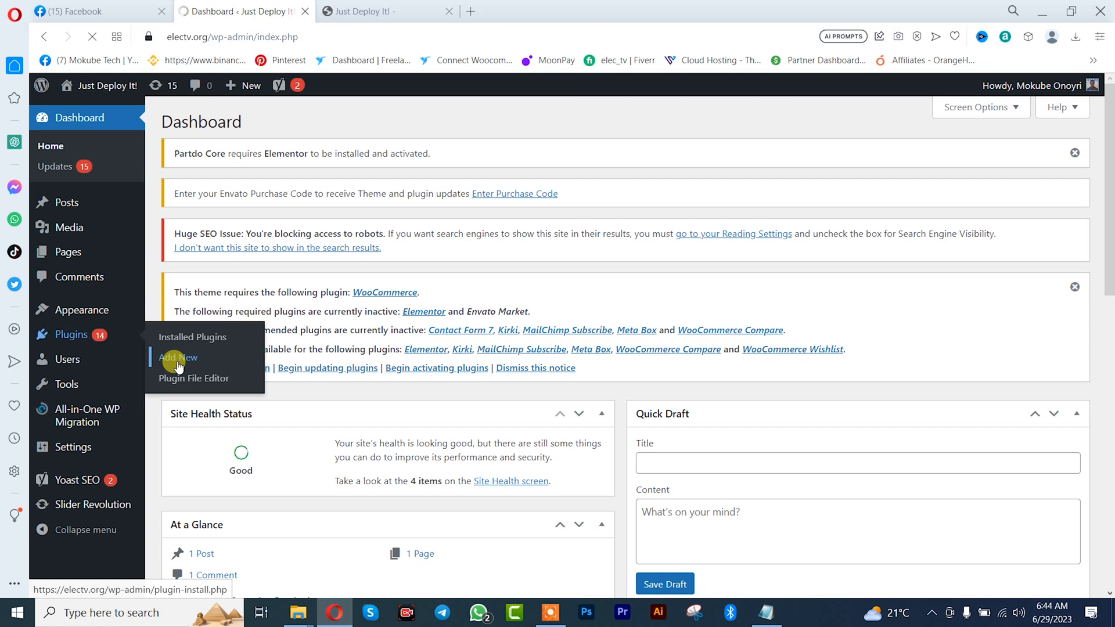
- Search Add New plugins for 'wp reset' and activate WP Reset
{"action": "left_click", "coordinate": [179, 359]}
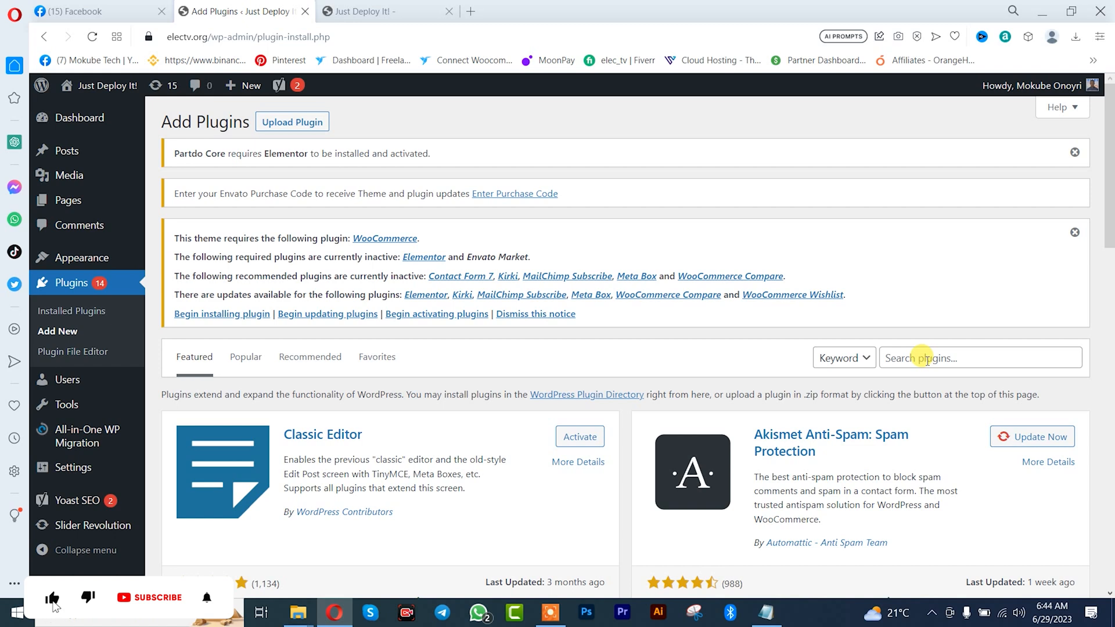
{"action": "type", "text": "w"}
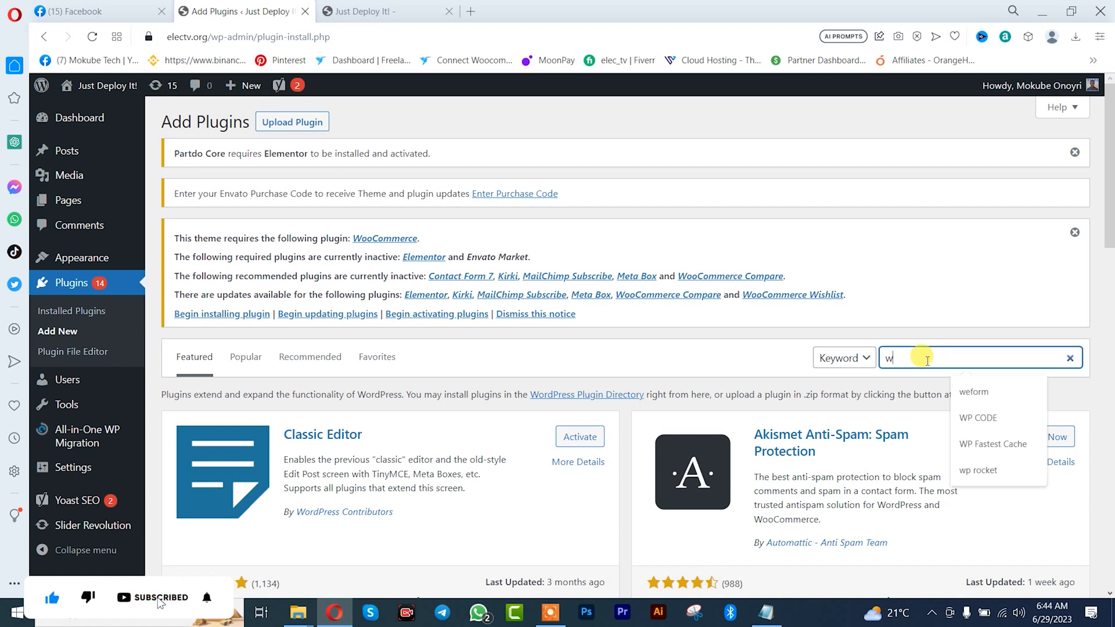
{"action": "type", "text": "p rest"}
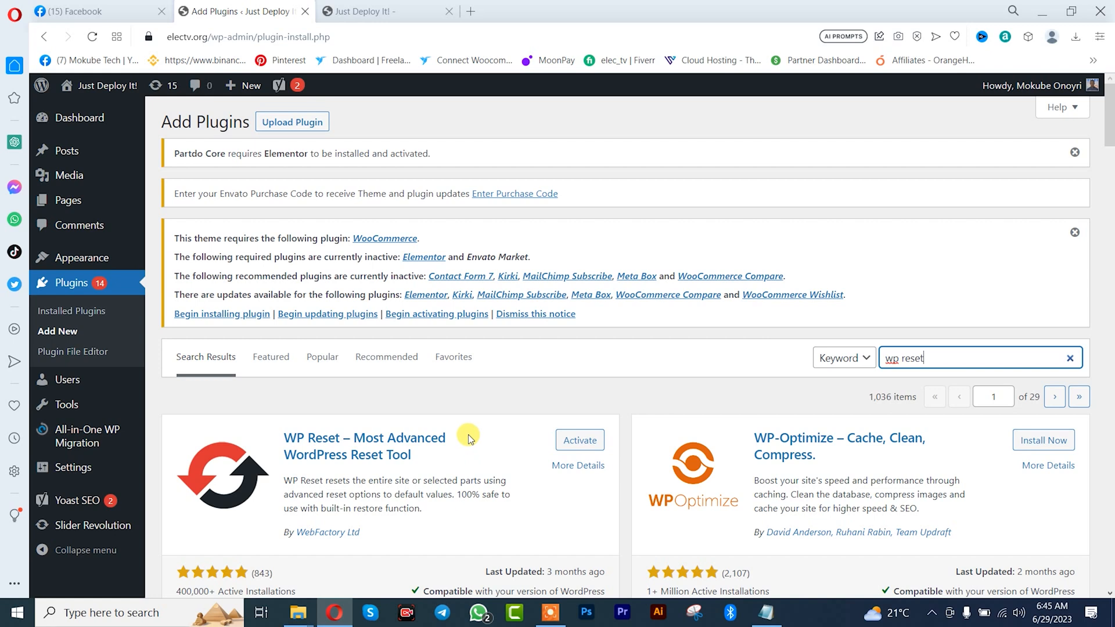
{"action": "mouse_move", "coordinate": [468, 434]}
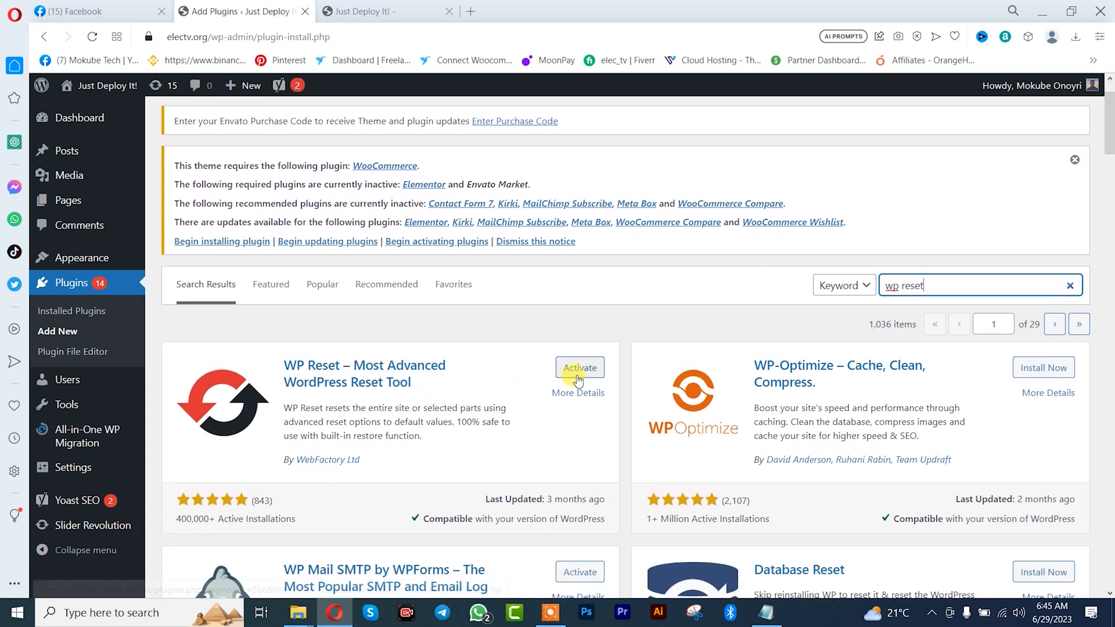
{"action": "left_click", "coordinate": [579, 368]}
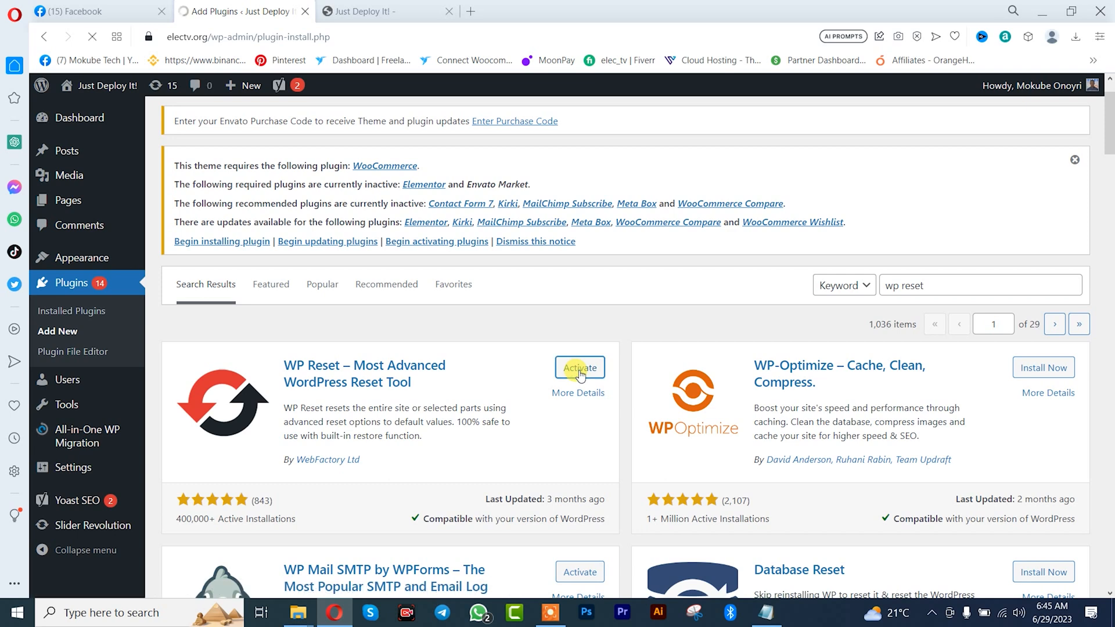
{"action": "left_click", "coordinate": [580, 368]}
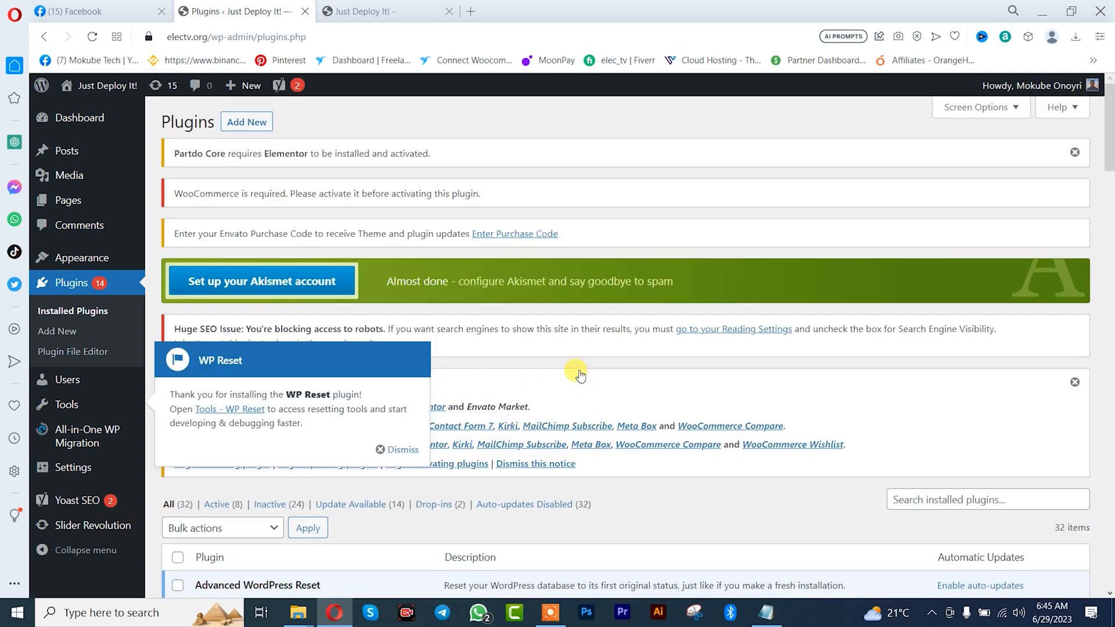
- Dismiss the WP Reset welcome notice on the installed plugins list
{"action": "left_click", "coordinate": [397, 450]}
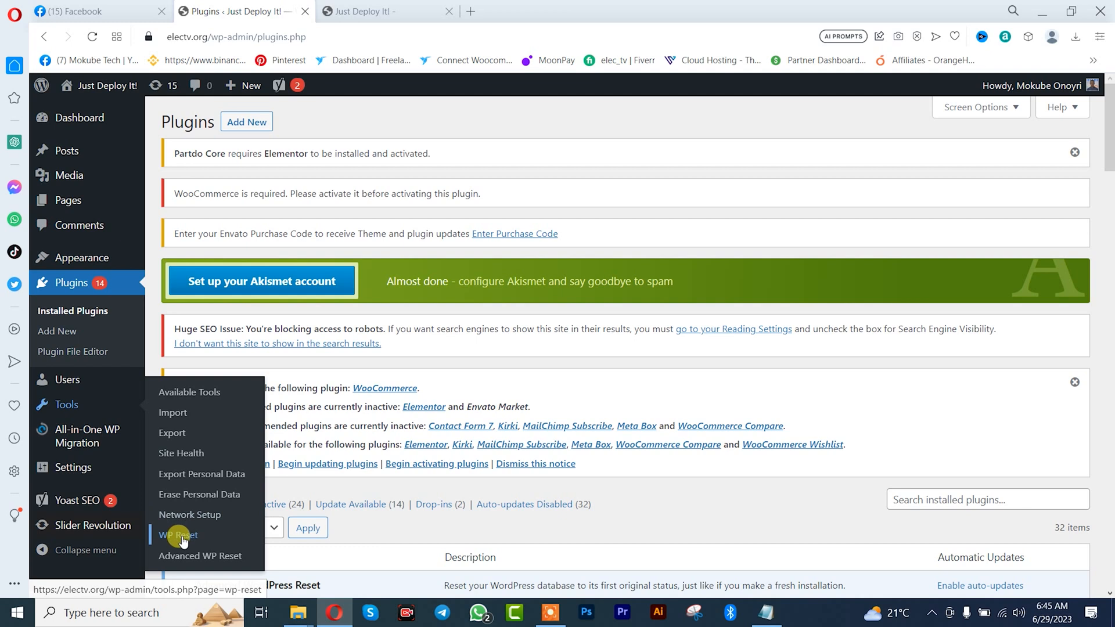
- Open Tools > WP Reset and scroll the data table to Options Reset
{"action": "left_click", "coordinate": [178, 535]}
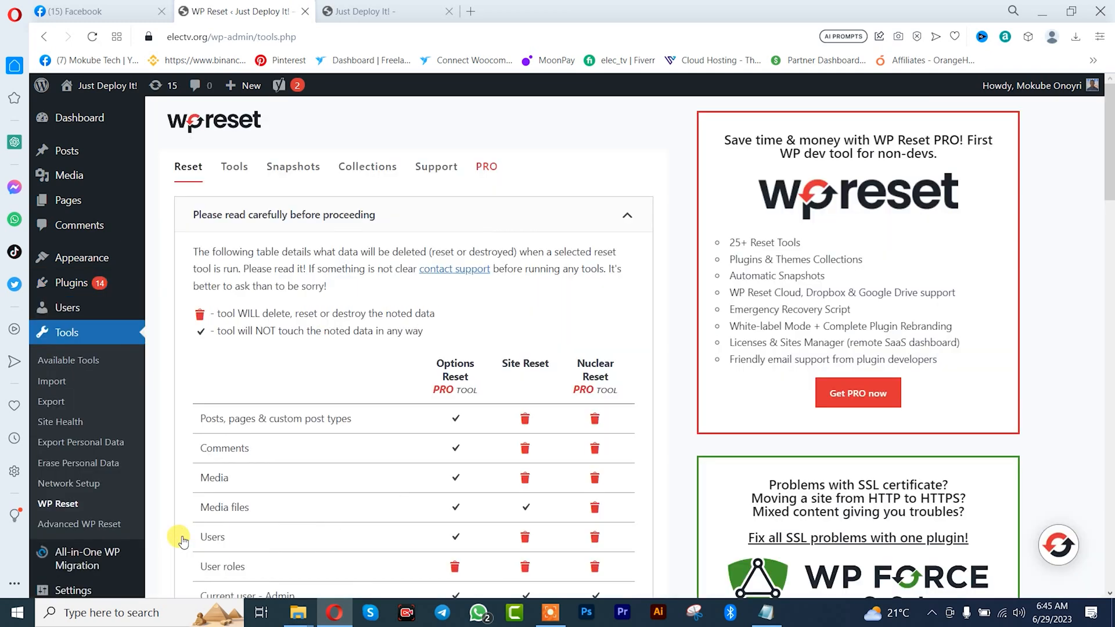
{"action": "mouse_move", "coordinate": [522, 202]}
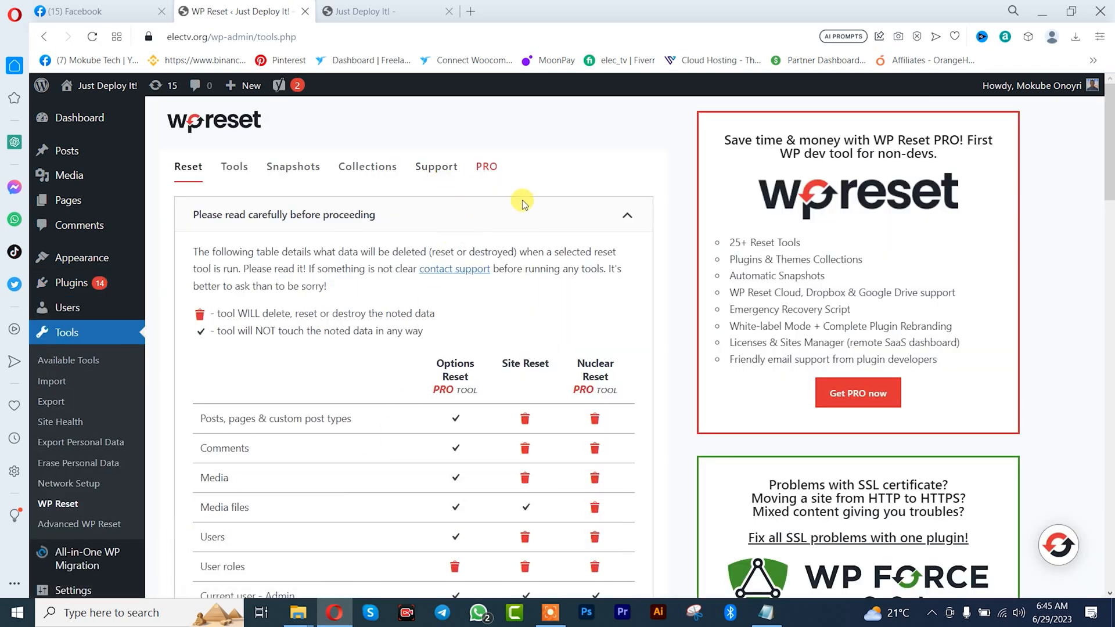
{"action": "scroll", "scroll_direction": "down", "scroll_amount": 3}
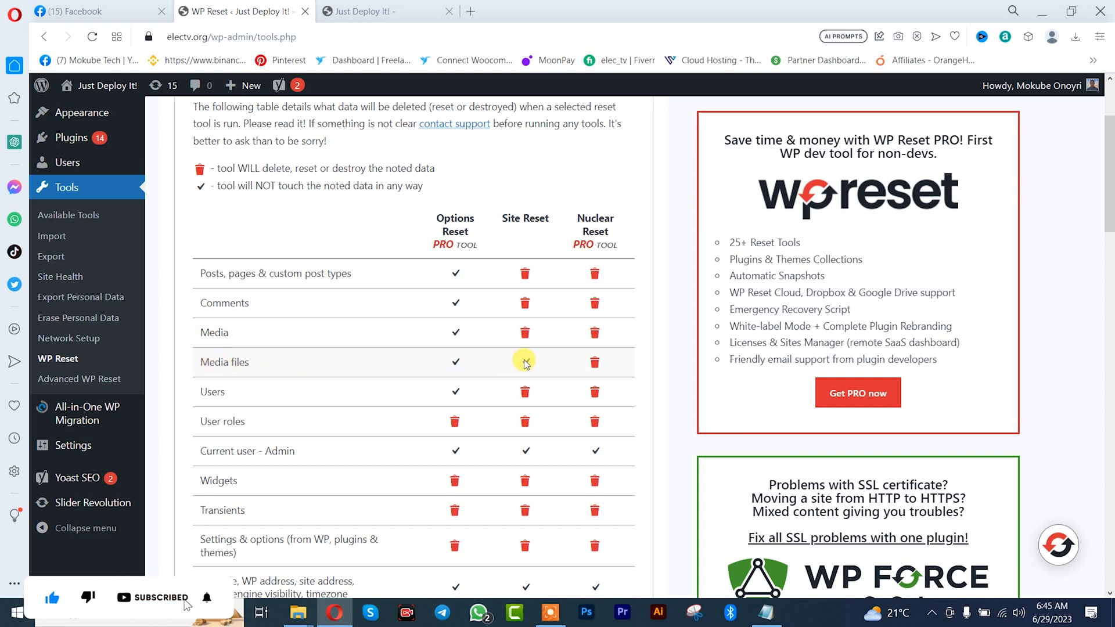
{"action": "scroll", "scroll_direction": "down", "scroll_amount": 3}
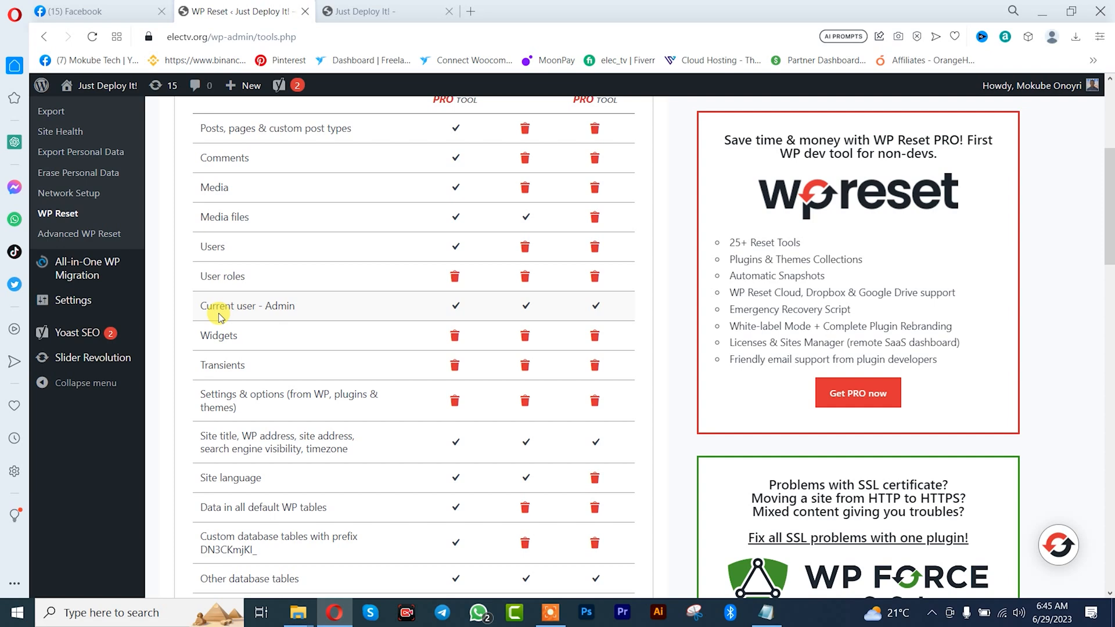
{"action": "mouse_move", "coordinate": [245, 340]}
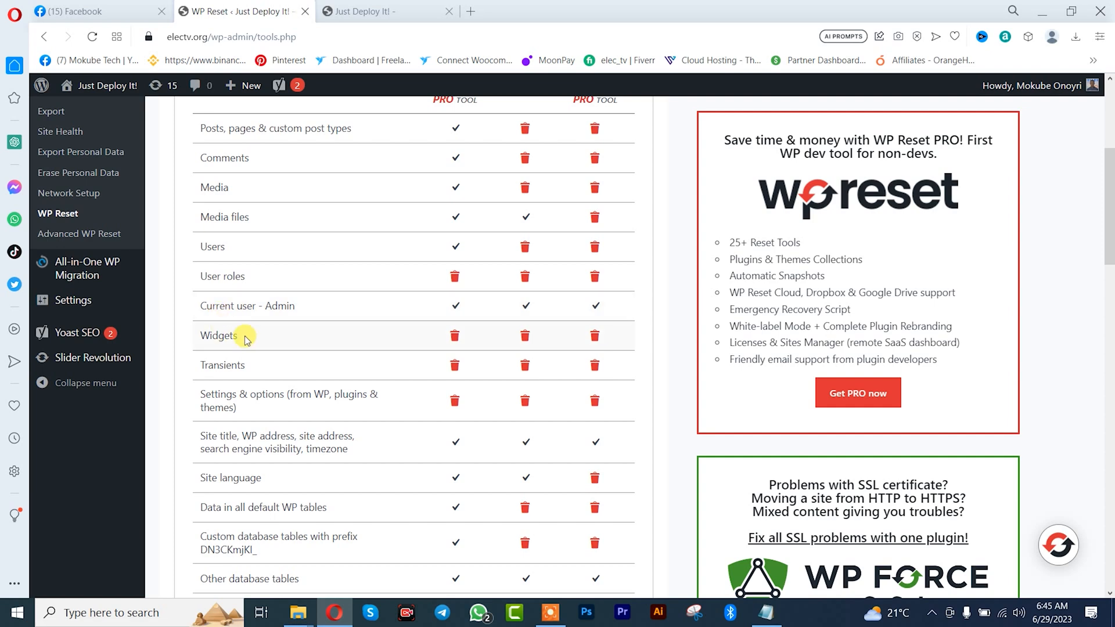
{"action": "scroll", "scroll_direction": "down", "scroll_amount": 3}
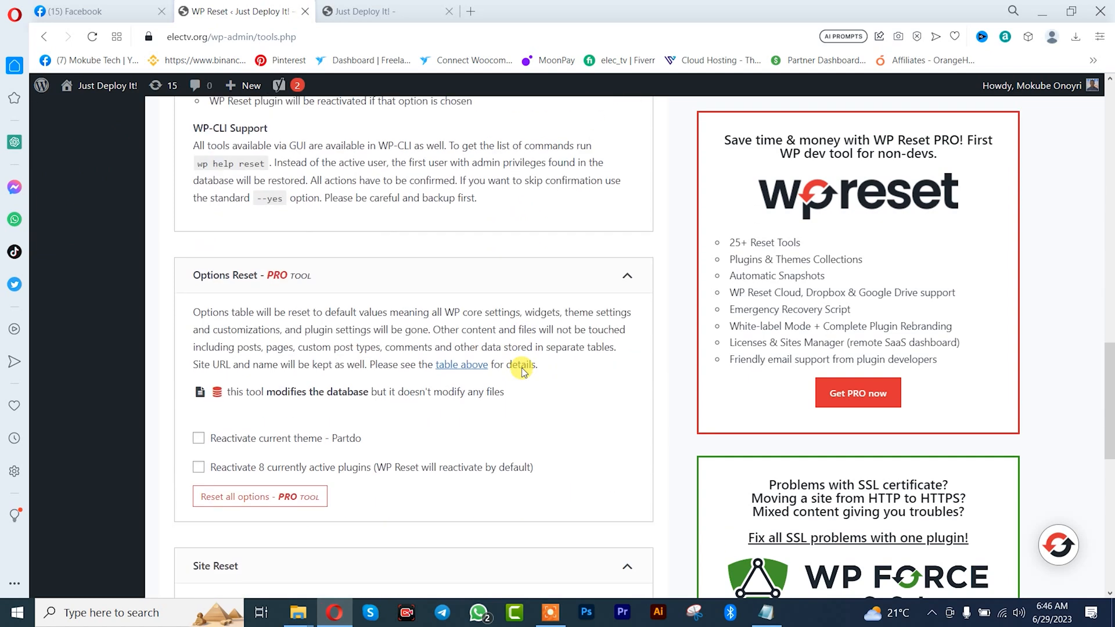
{"action": "scroll", "scroll_direction": "down", "scroll_amount": 3}
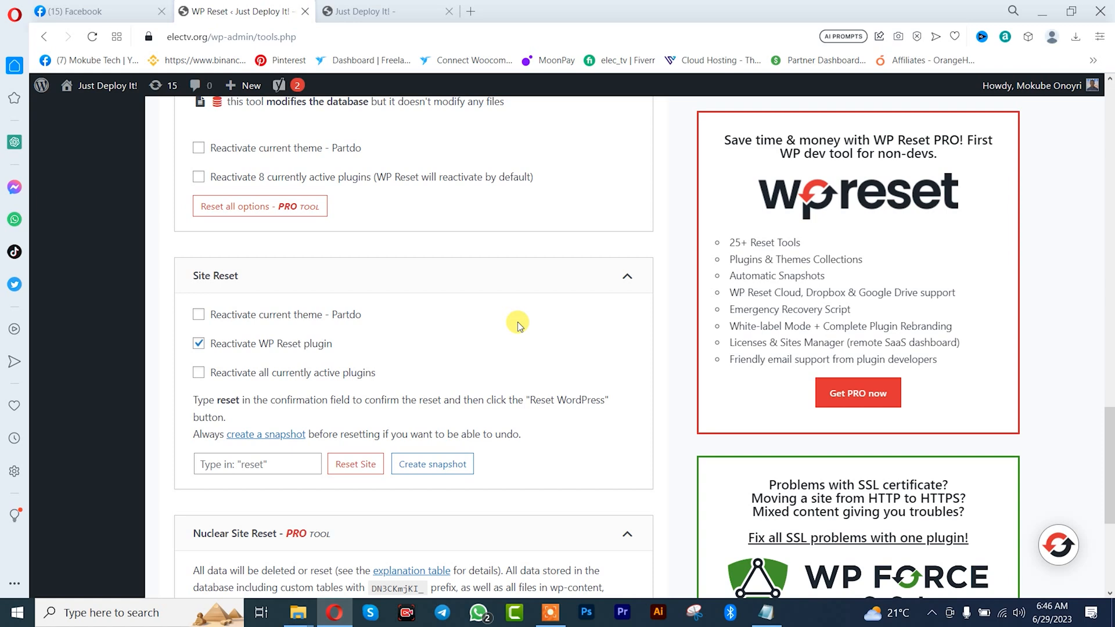
{"action": "mouse_move", "coordinate": [514, 316]}
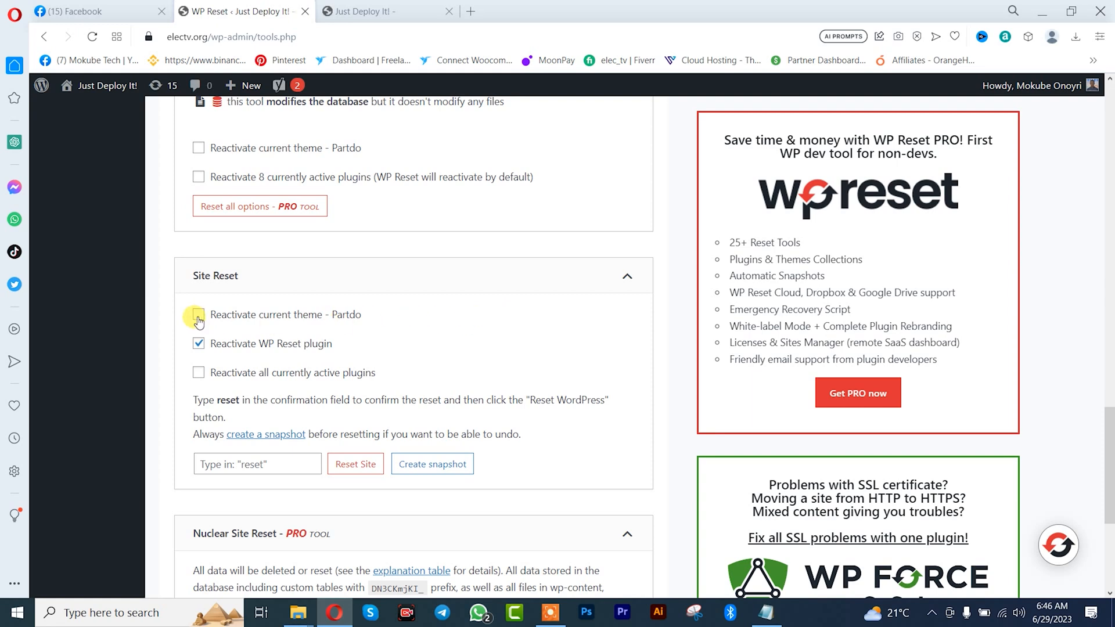
{"action": "left_click", "coordinate": [199, 314]}
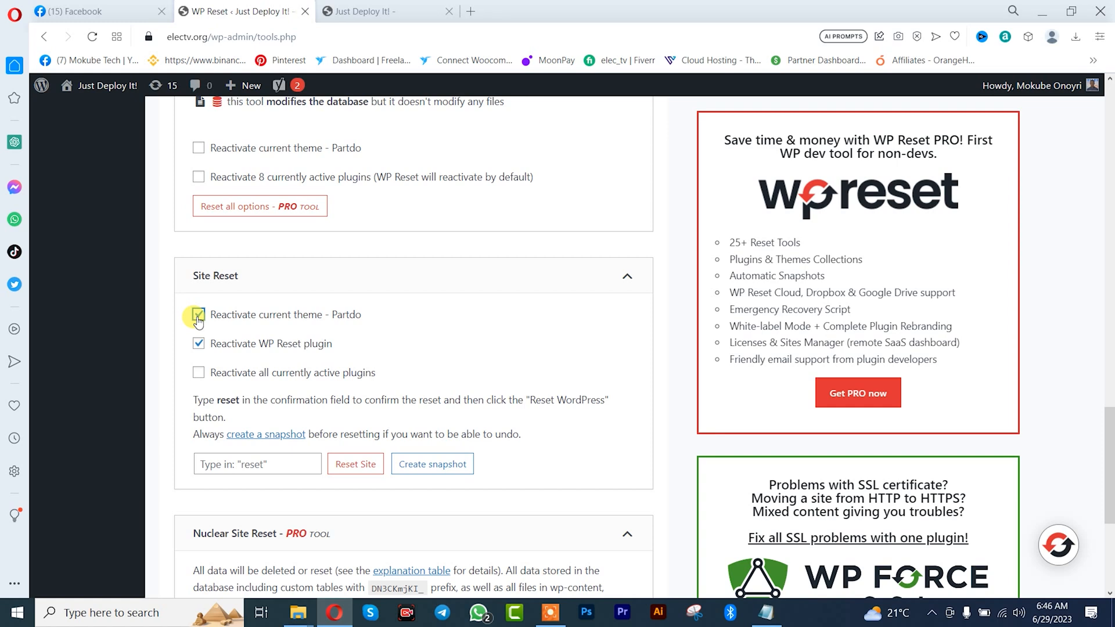
{"action": "left_click", "coordinate": [197, 314]}
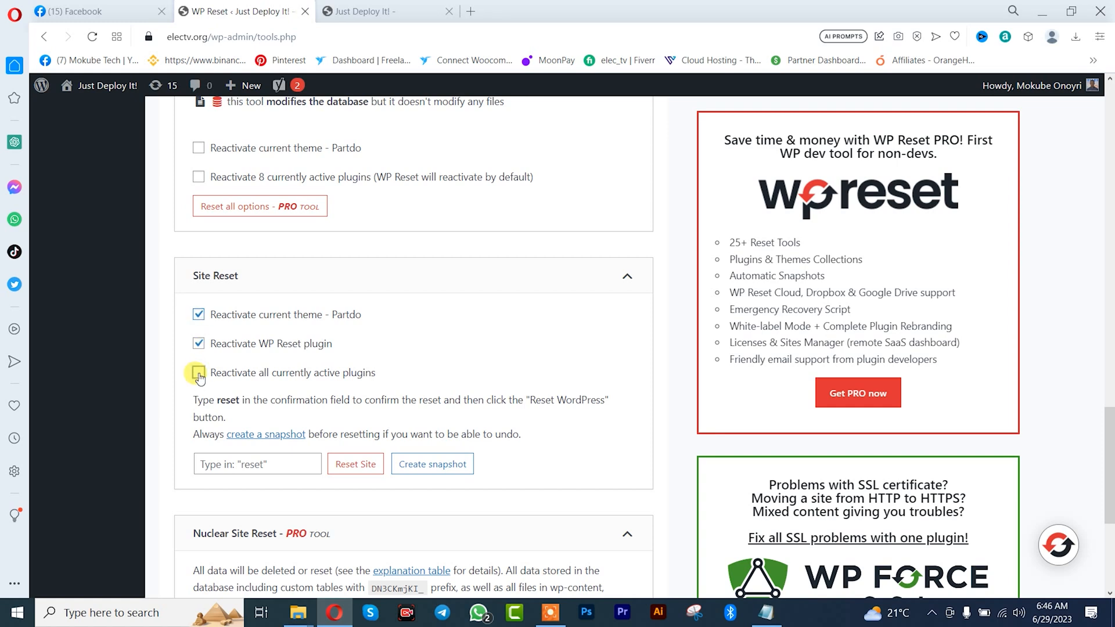
{"action": "left_click", "coordinate": [199, 373]}
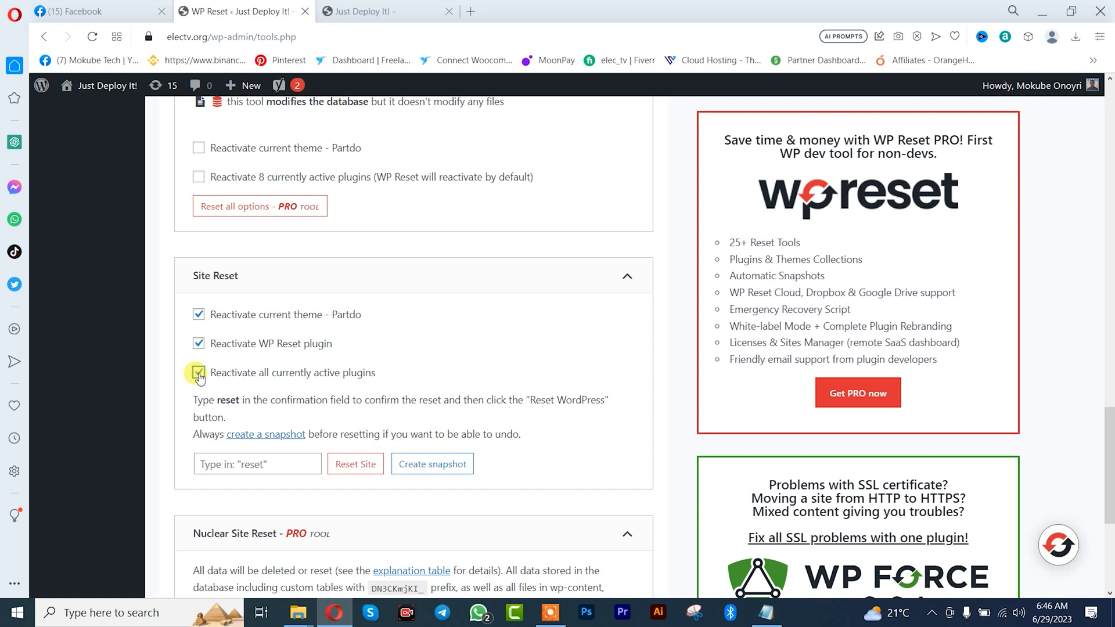
{"action": "left_click", "coordinate": [199, 373]}
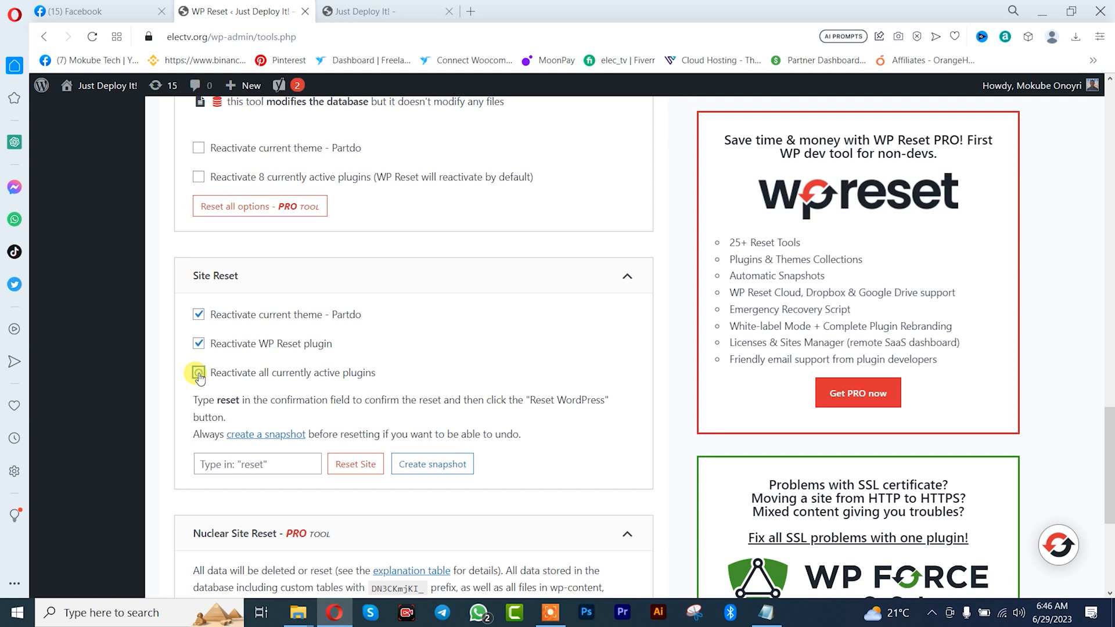
{"action": "left_click", "coordinate": [199, 373]}
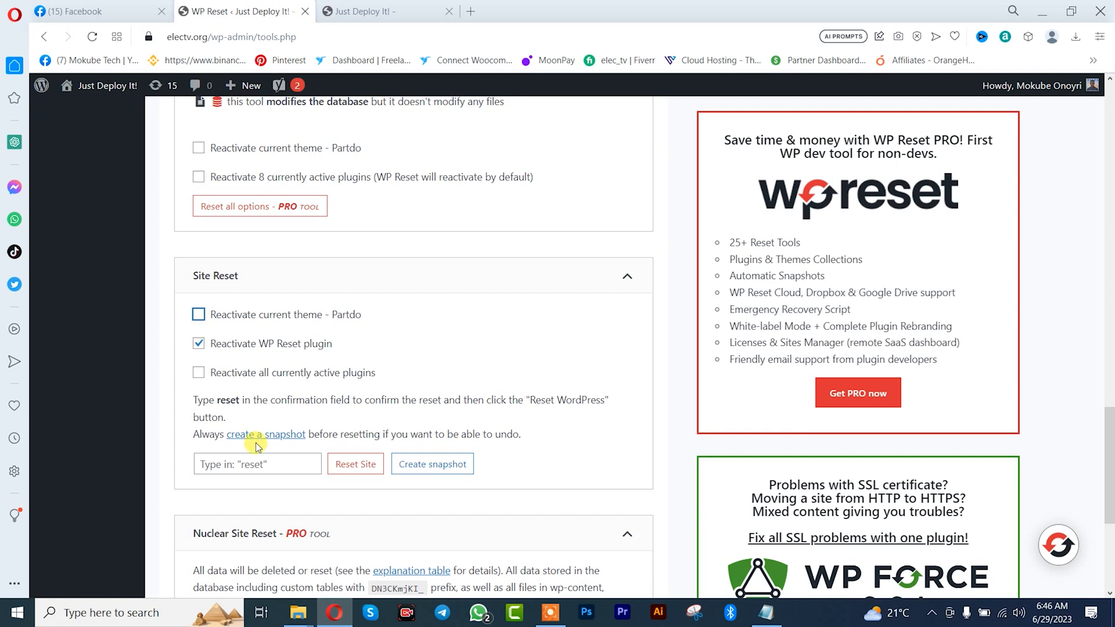
{"action": "left_click", "coordinate": [257, 464]}
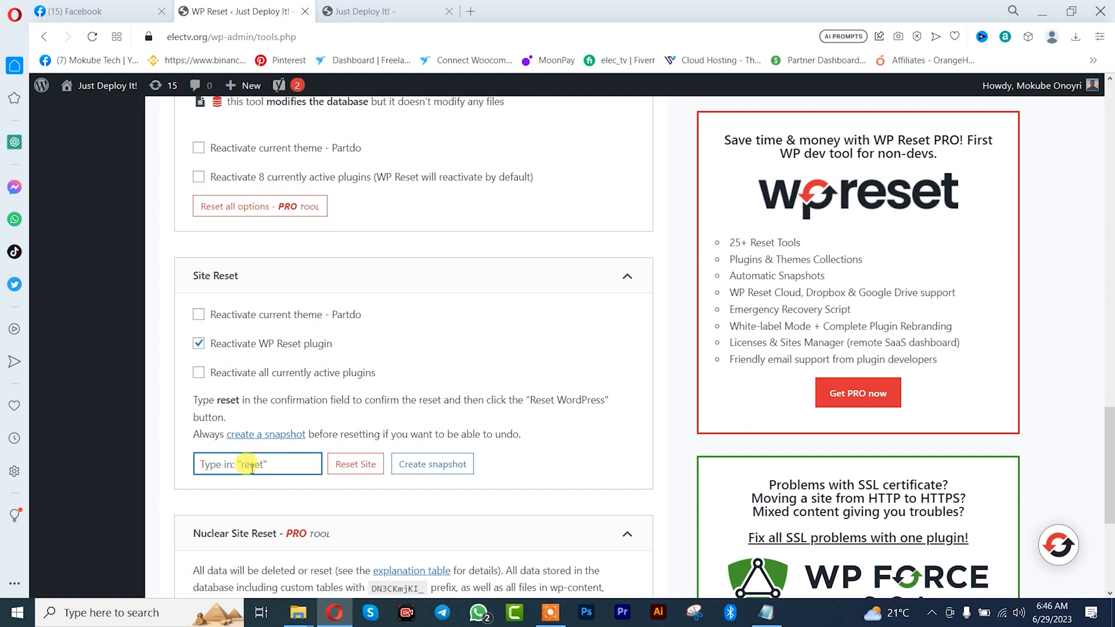
- Enter 'reset' in the confirmation field, click Reset Site, and confirm Reset WordPress
{"action": "type", "text": "reset"}
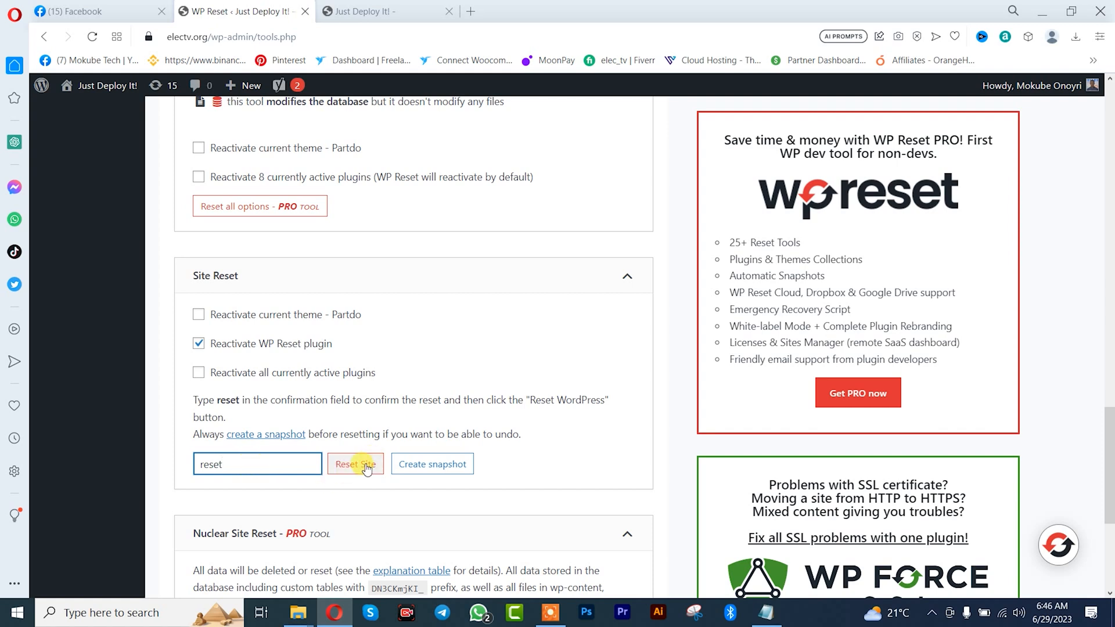
{"action": "left_click", "coordinate": [355, 463]}
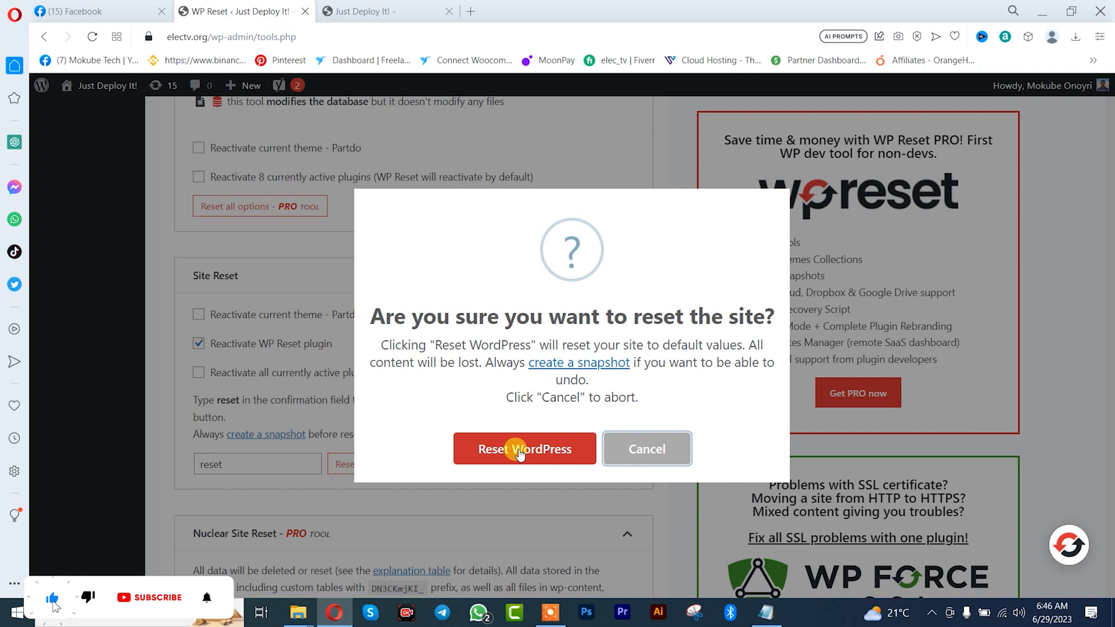
{"action": "left_click", "coordinate": [524, 449]}
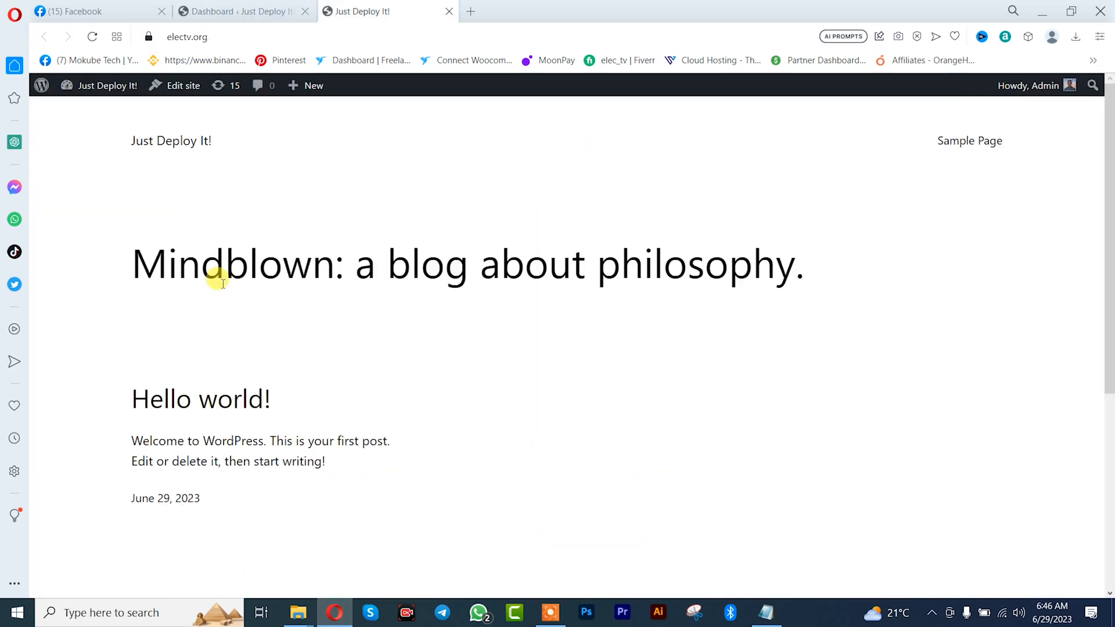
- Scroll the reset front page showing the Hello world post
{"action": "scroll", "scroll_direction": "down", "scroll_amount": 3}
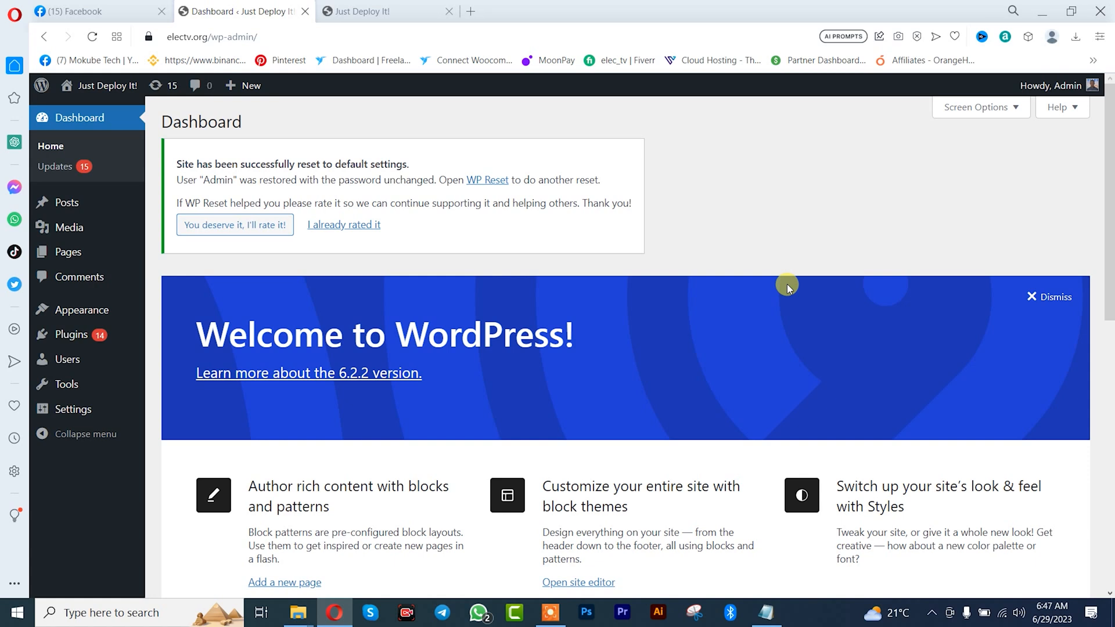
{"action": "mouse_move", "coordinate": [762, 240]}
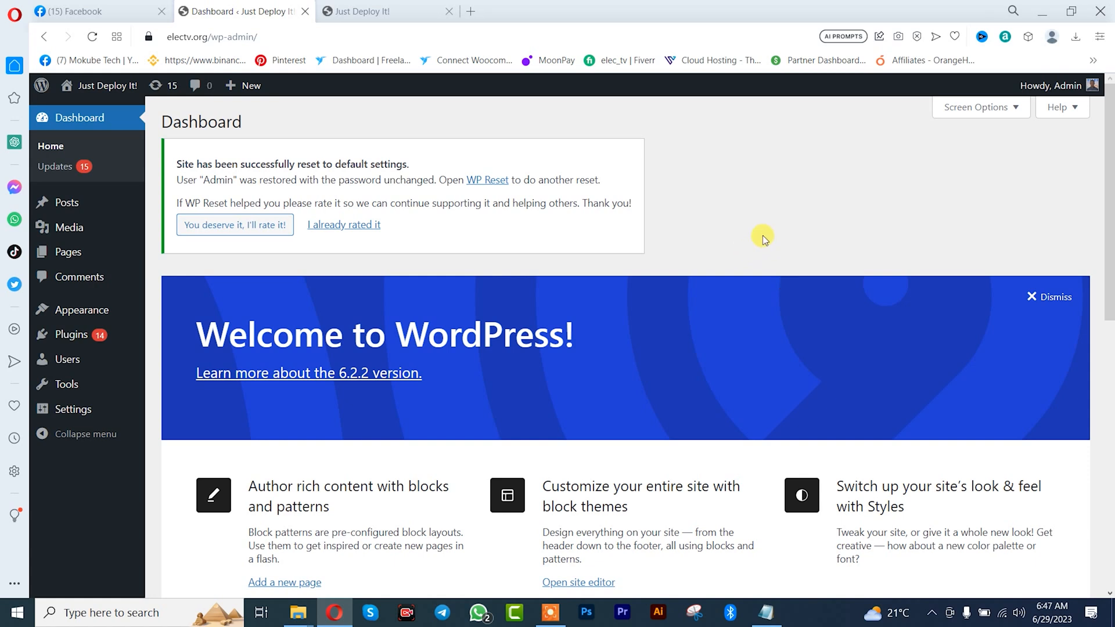